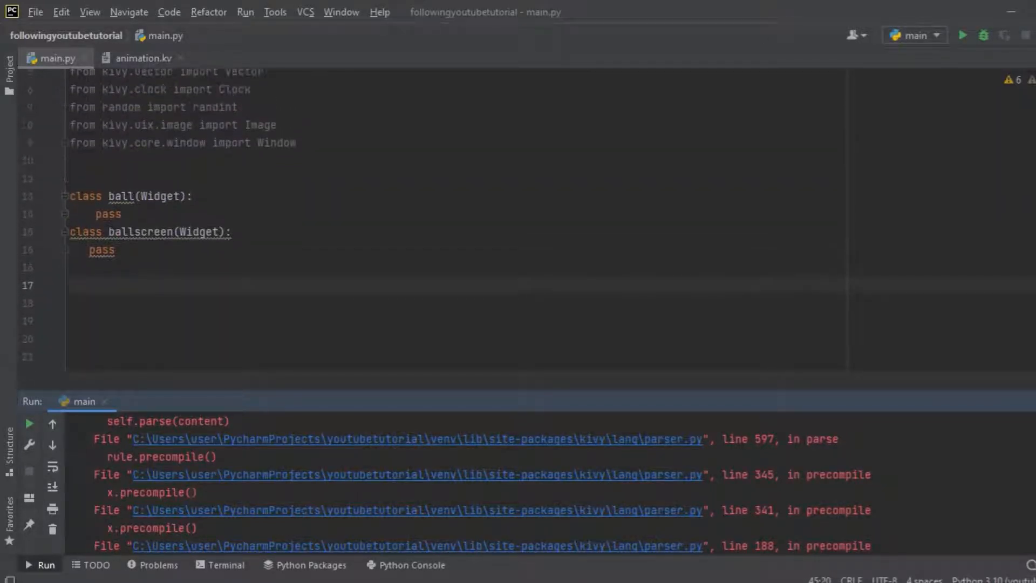
# - Rerun the app and inspect the backslash path and unicode error in the traceback
pyautogui.scroll(3)
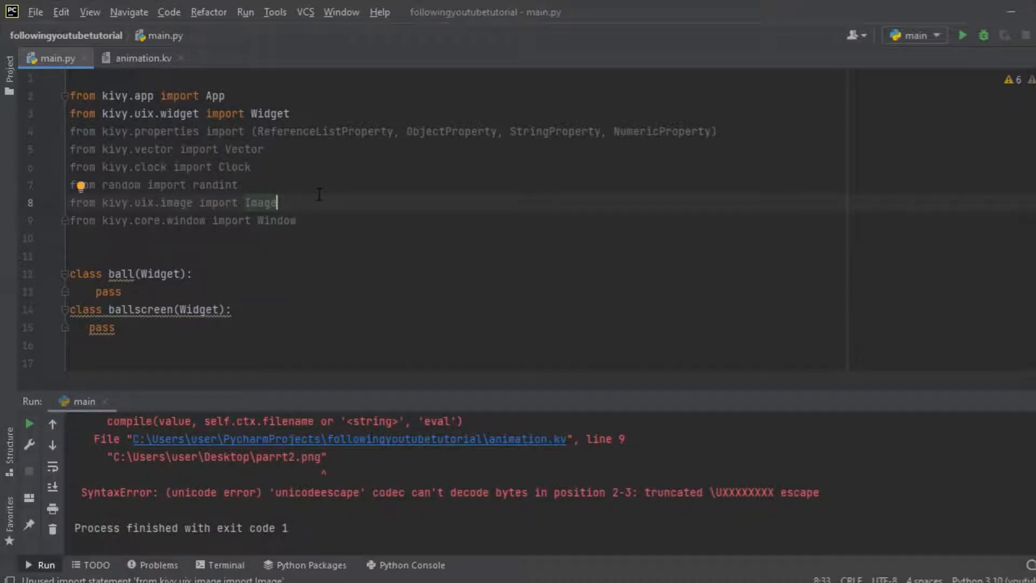
pyautogui.scroll(-3)
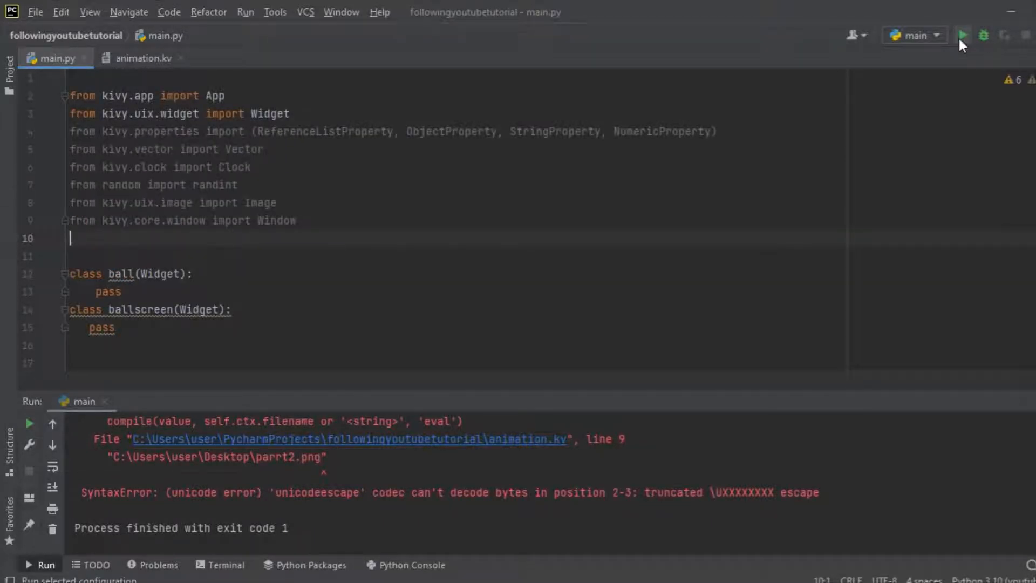
pyautogui.click(962, 35)
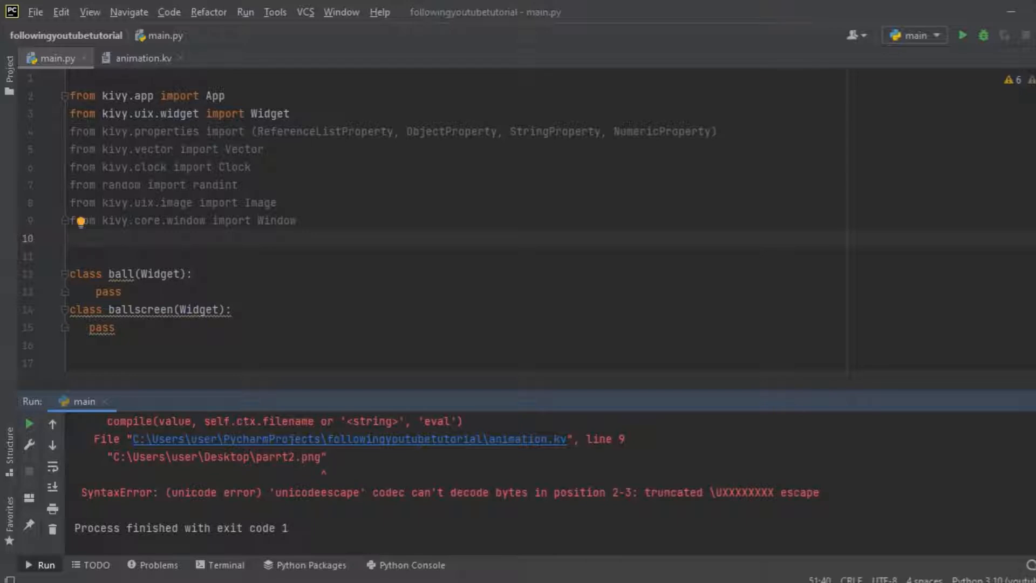
pyautogui.click(247, 456)
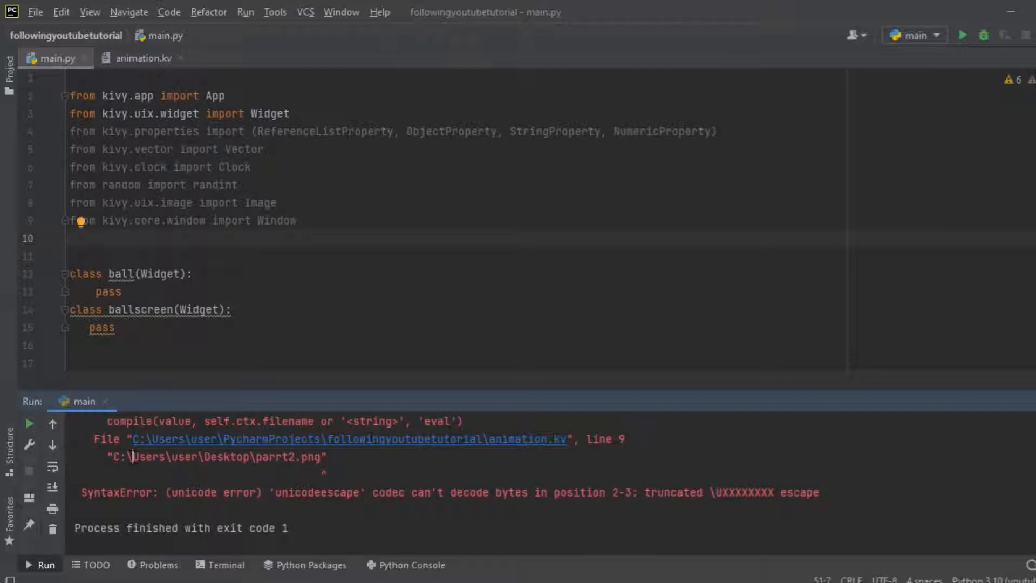
pyautogui.click(178, 457)
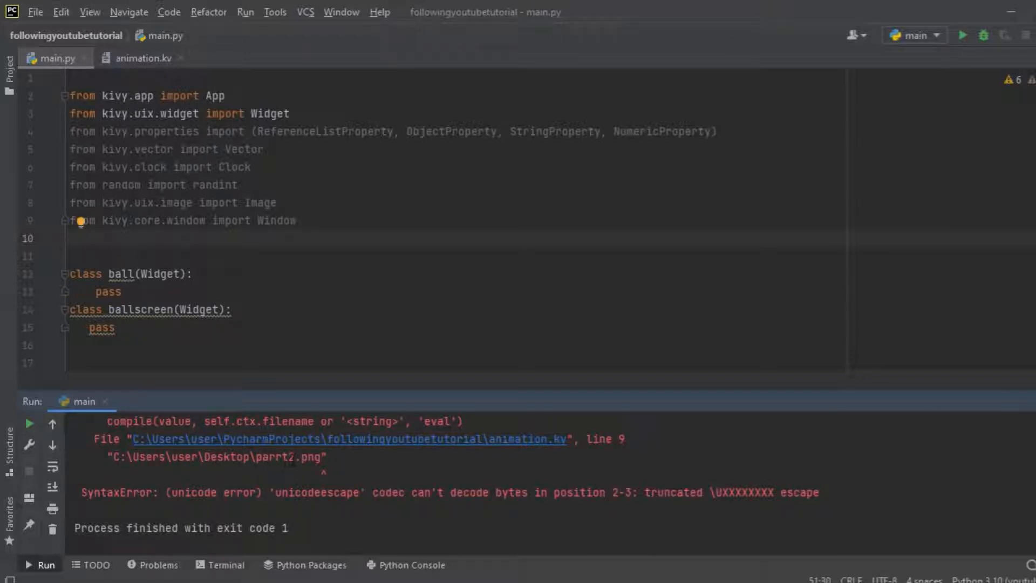
pyautogui.doubleClick(268, 456)
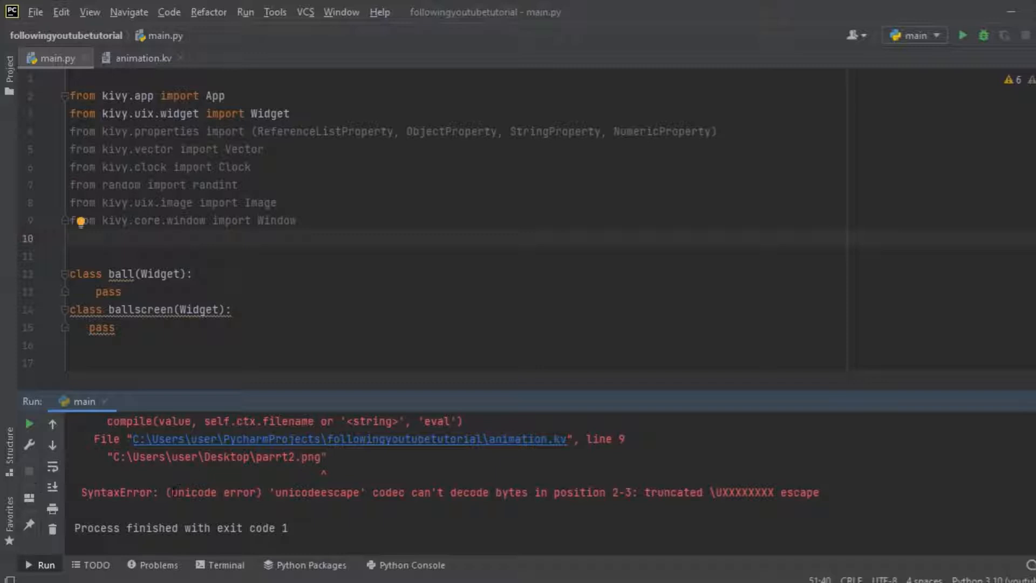
pyautogui.doubleClick(193, 492)
pyautogui.write('print()')
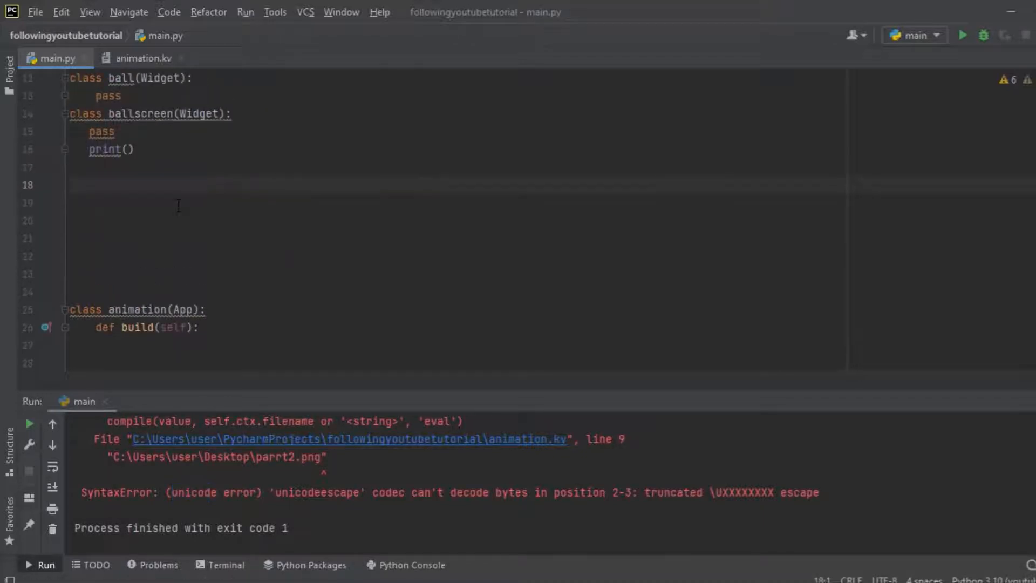
pyautogui.moveTo(227, 410)
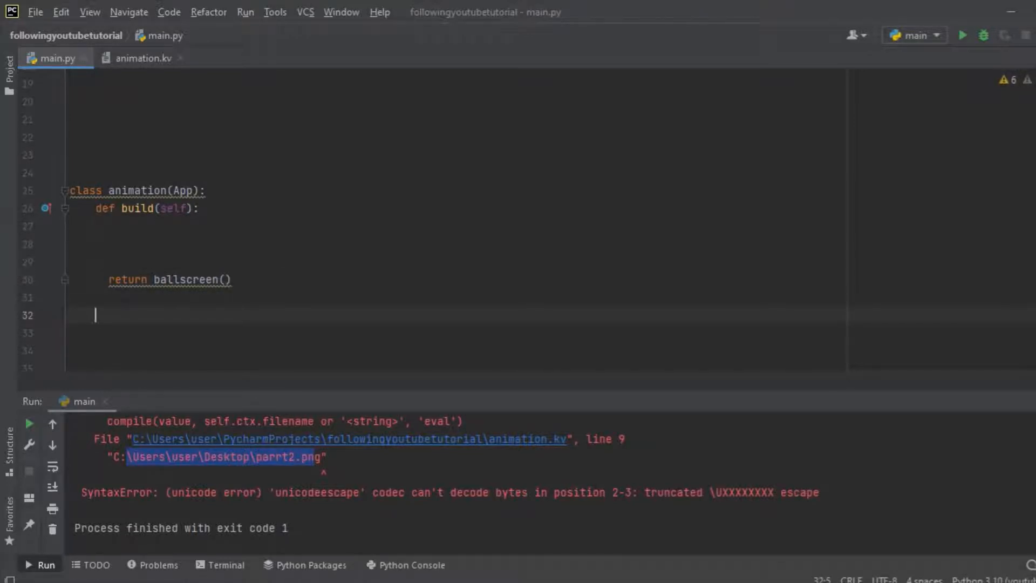
# - Add print("") under the build method and re-examine the parrt2 file name in the error path
pyautogui.write('print')
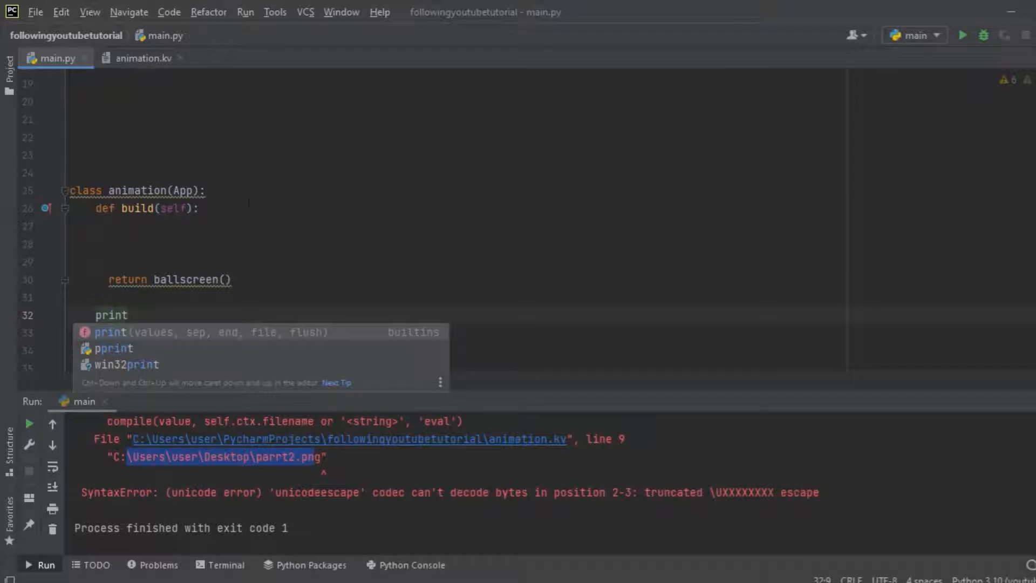
pyautogui.write('(')
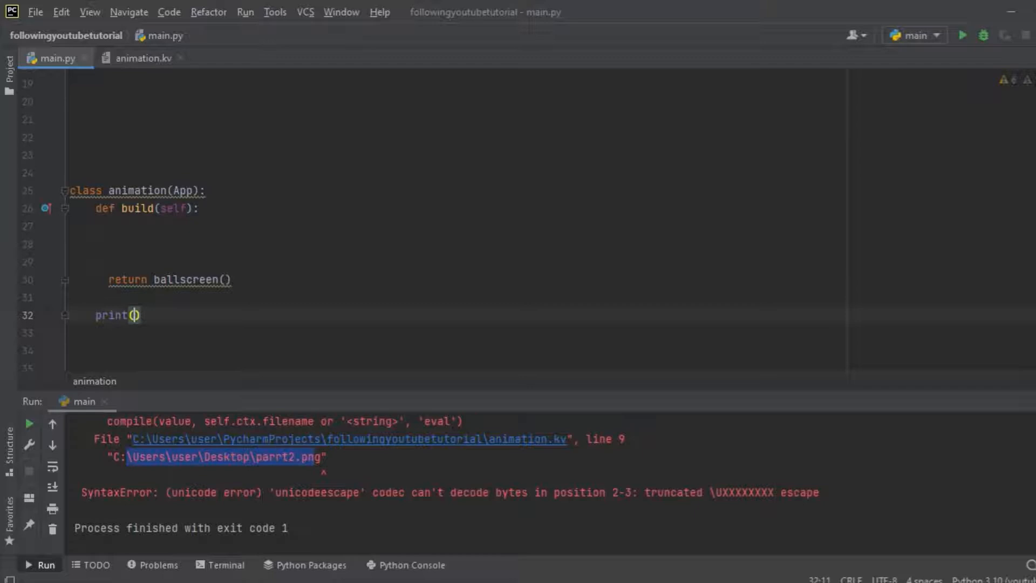
pyautogui.write("'")
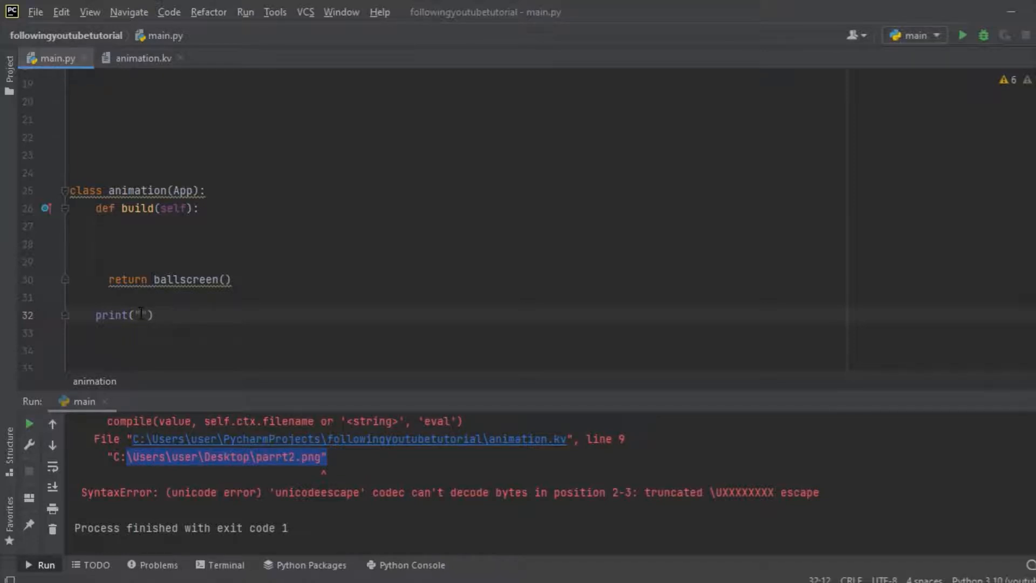
pyautogui.write('"')
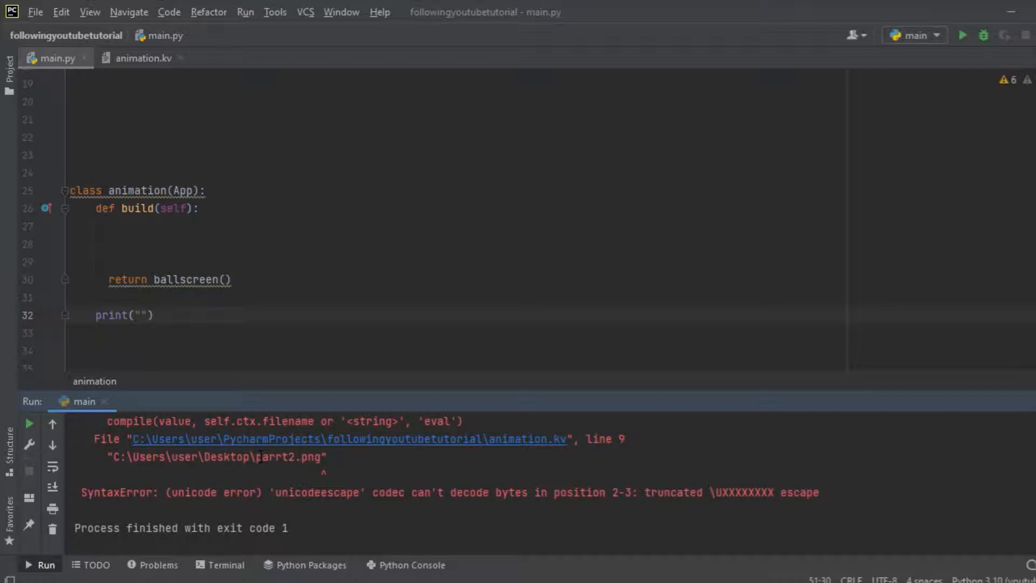
pyautogui.doubleClick(263, 457)
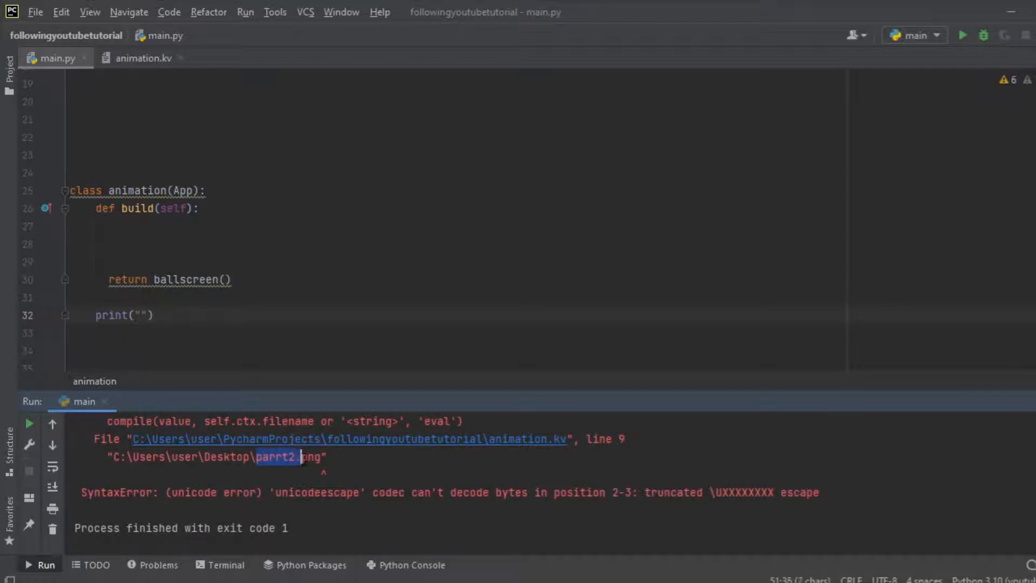
pyautogui.click(307, 456)
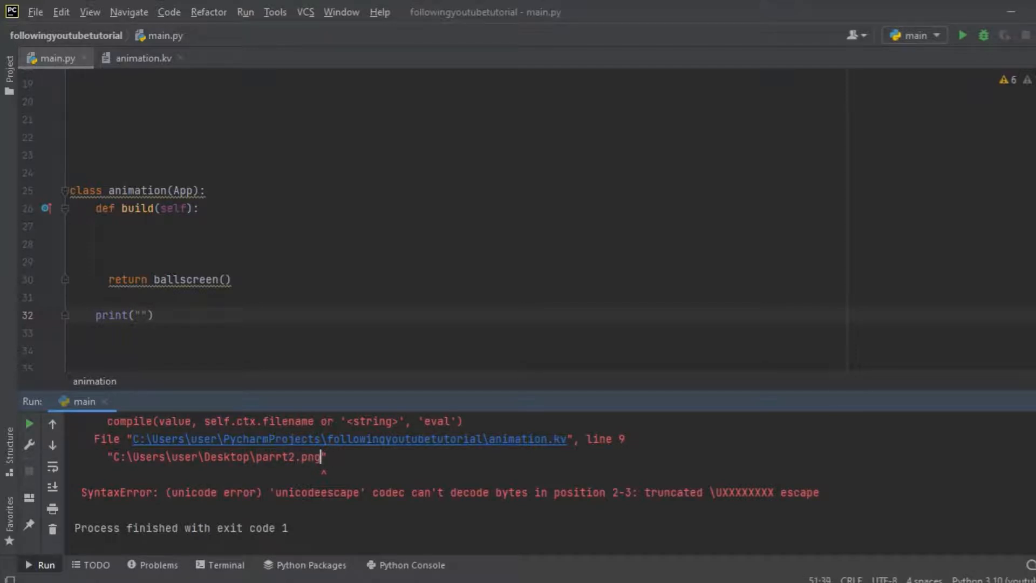
pyautogui.click(138, 315)
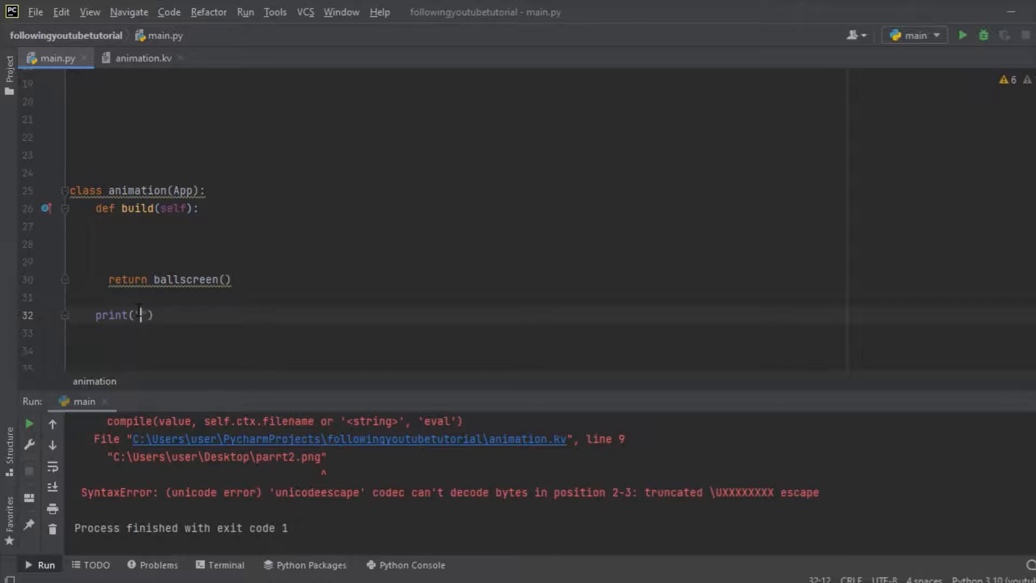
pyautogui.moveTo(144, 58)
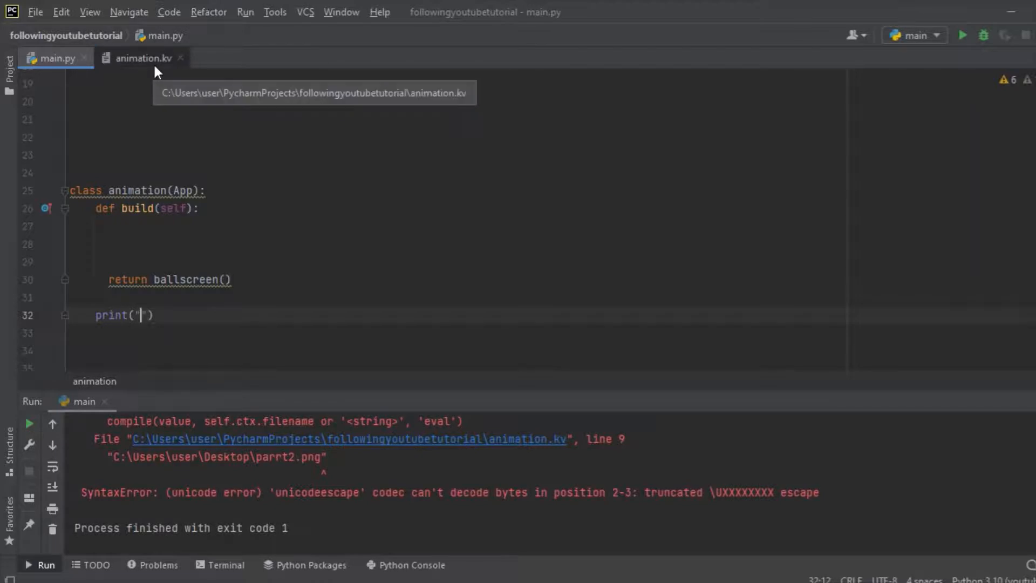
# - Switch to animation.kv and select the parrt2.png path inside the Image source quotes
pyautogui.click(142, 58)
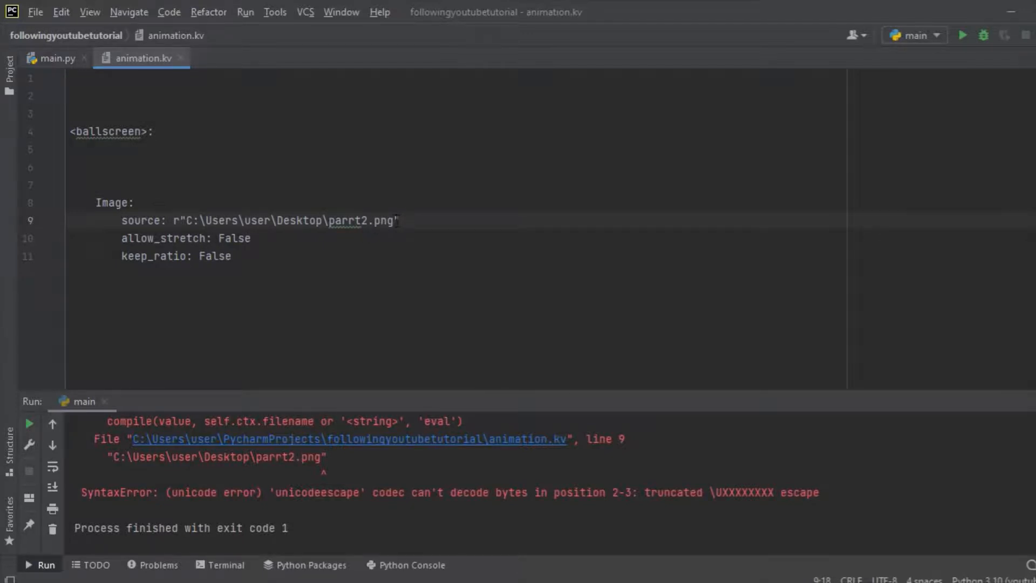
pyautogui.moveTo(197, 221); pyautogui.dragTo(396, 220)
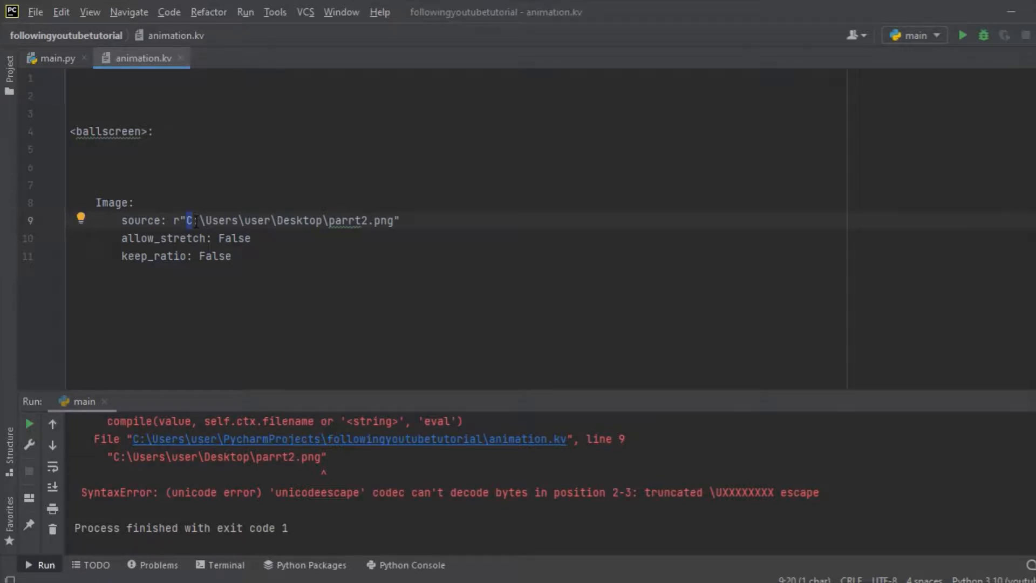
pyautogui.moveTo(188, 220); pyautogui.dragTo(395, 220)
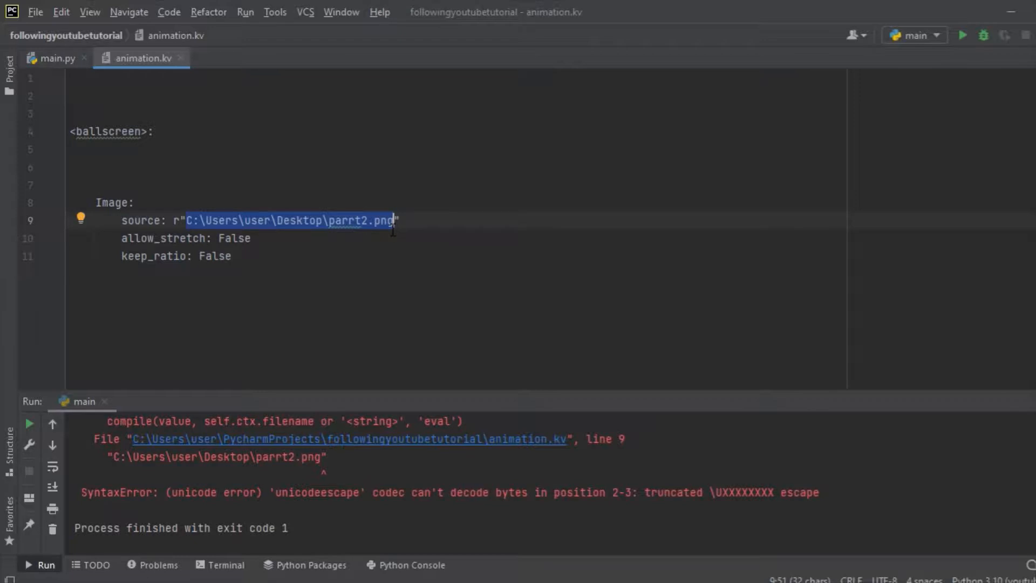
pyautogui.click(73, 149)
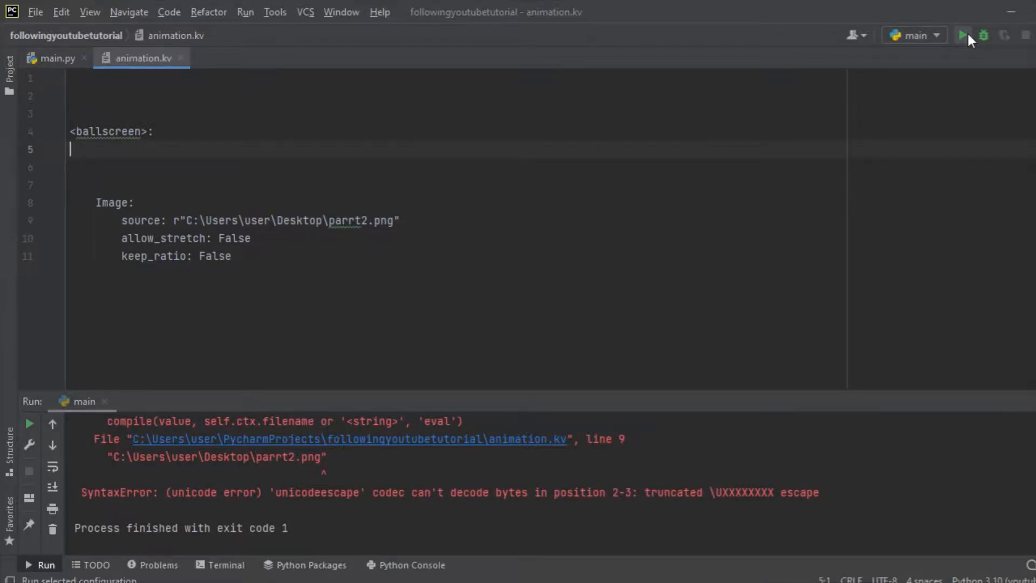
# - Run the app with the raw-string image path, then close the Kivy animation window
pyautogui.click(963, 36)
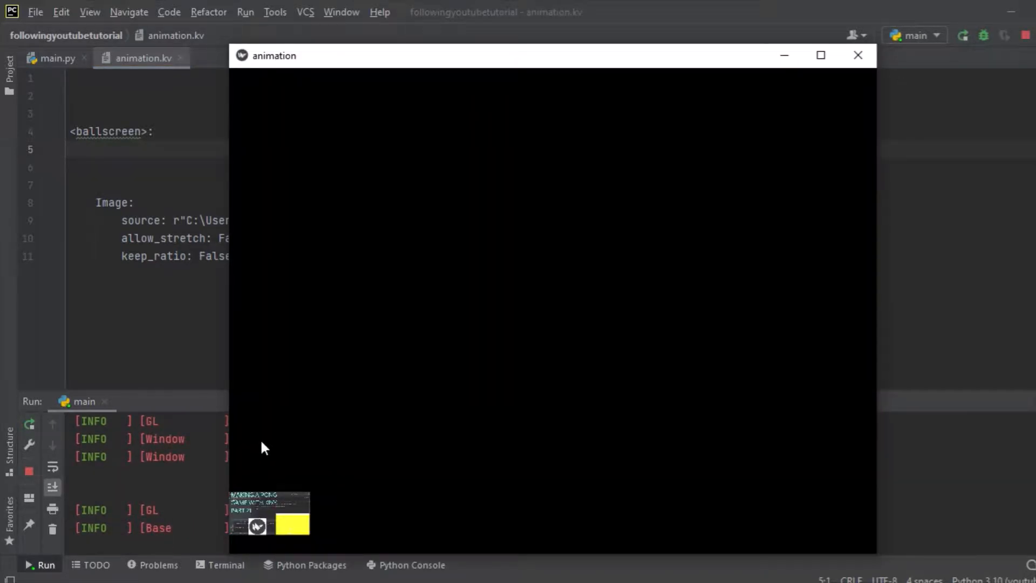
pyautogui.moveTo(675, 358)
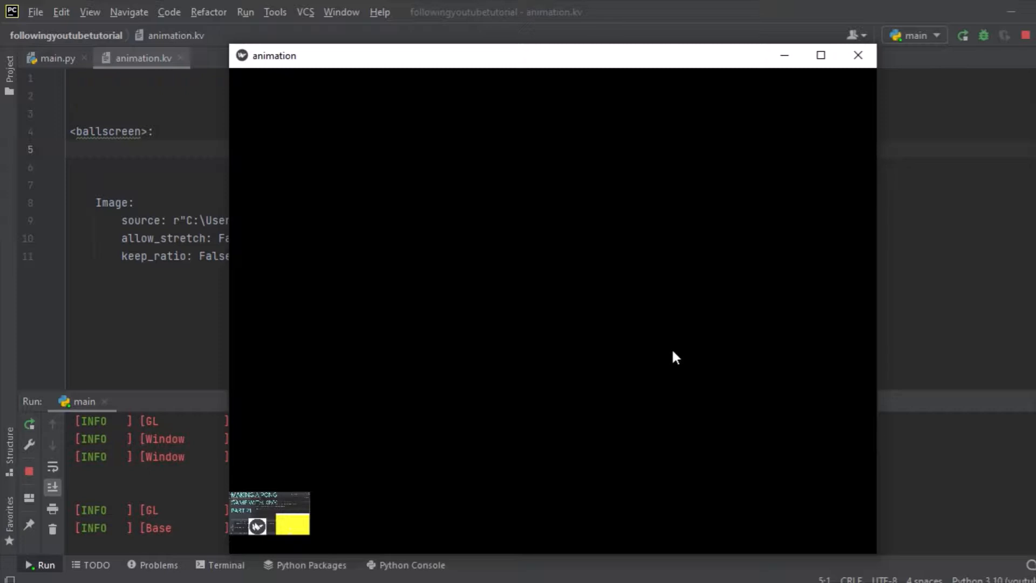
pyautogui.moveTo(442, 370)
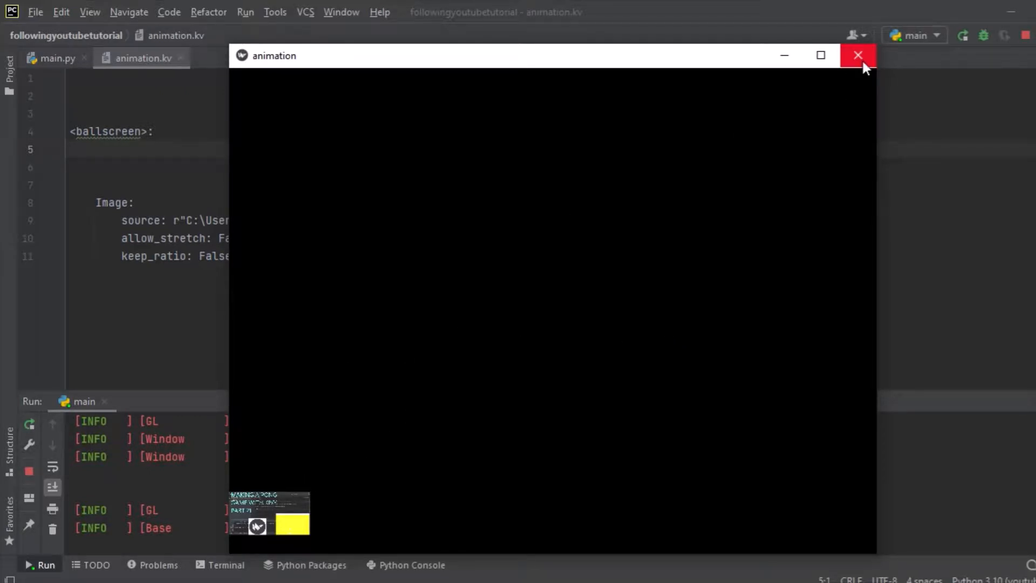
pyautogui.moveTo(859, 55)
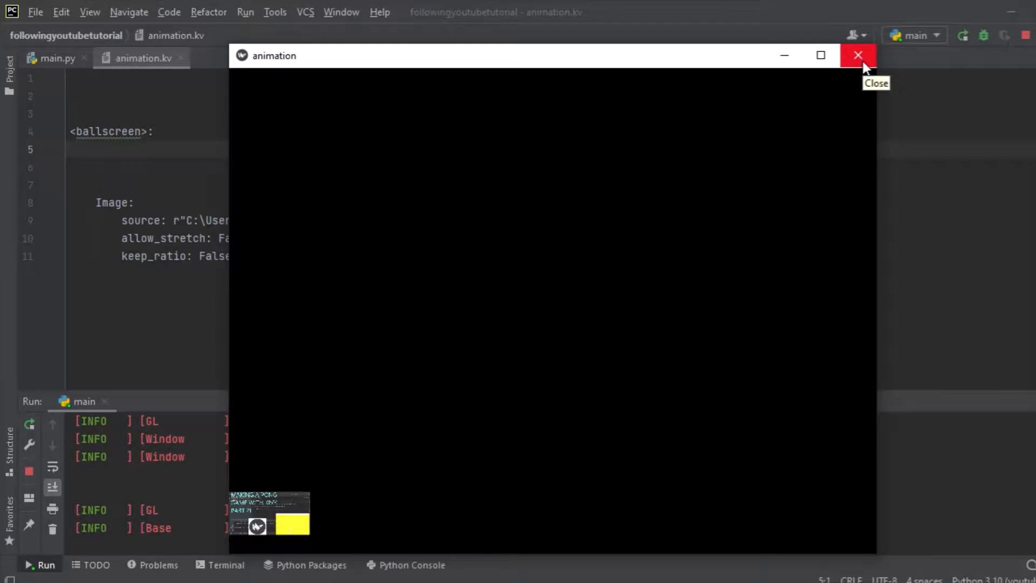
pyautogui.click(858, 55)
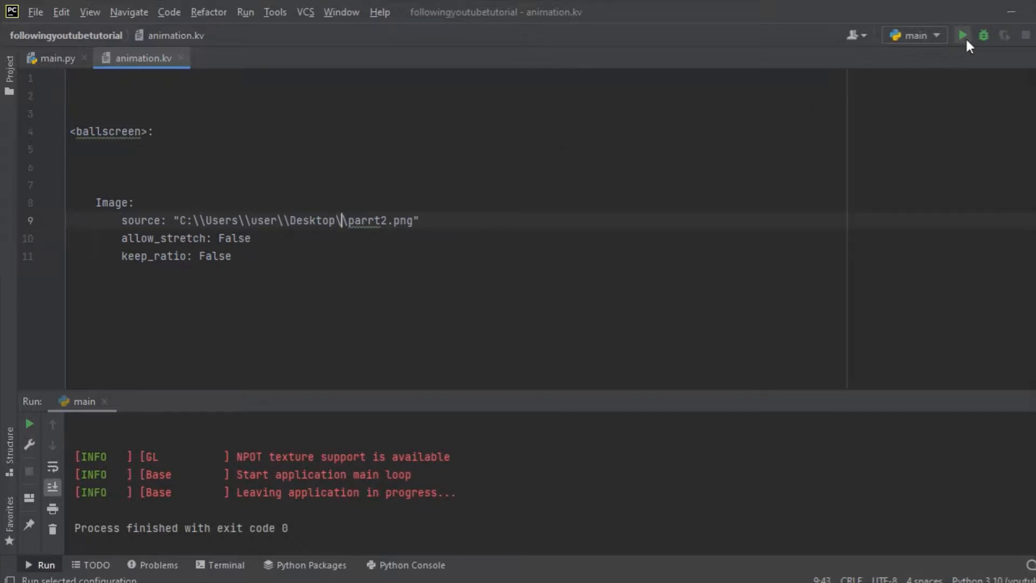
# - Run the app with the double-backslash image path and close the animation window
pyautogui.click(962, 35)
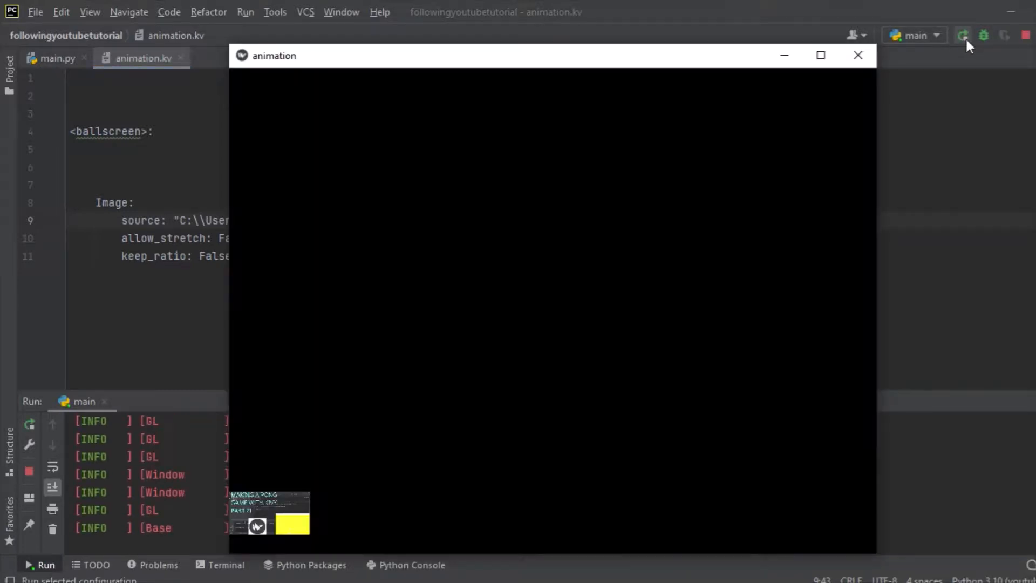
pyautogui.moveTo(241, 492)
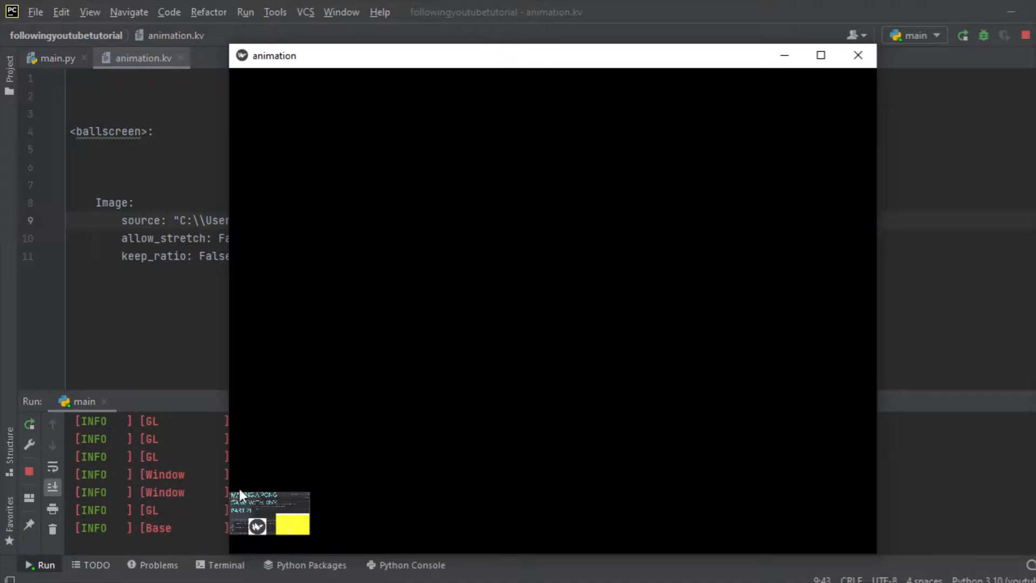
pyautogui.moveTo(311, 466)
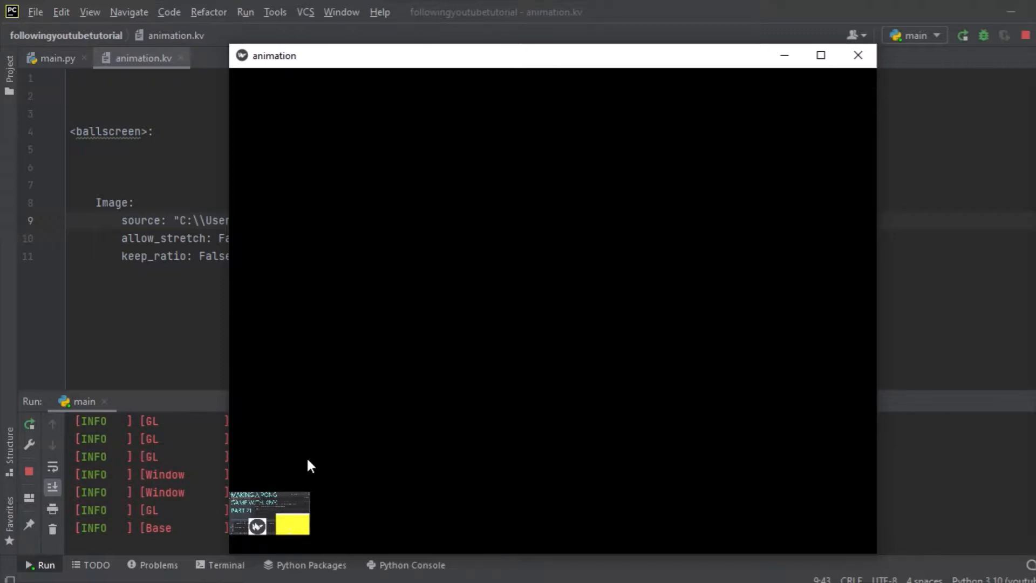
pyautogui.moveTo(296, 373)
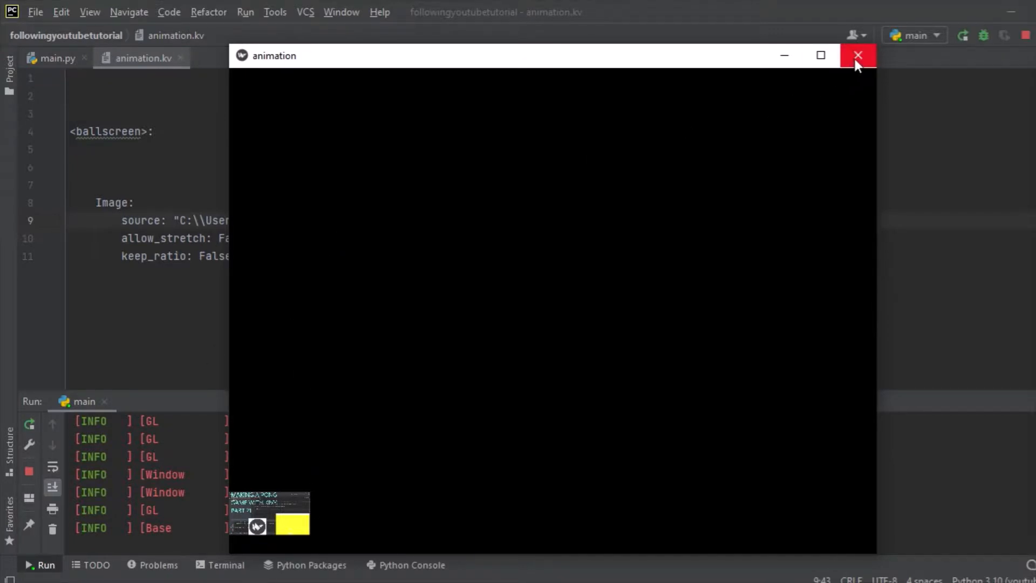
pyautogui.click(857, 55)
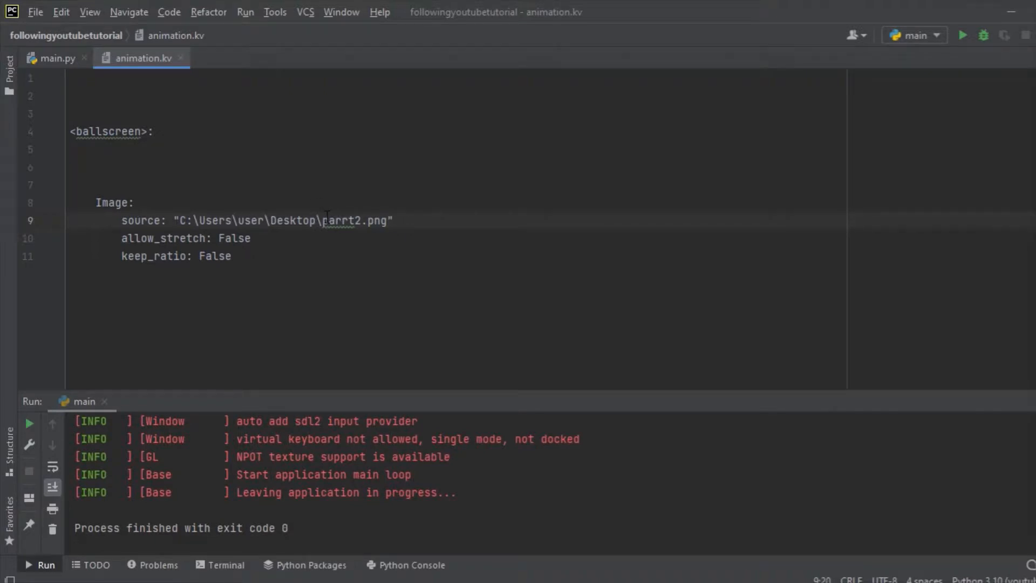
# - Replace the backslash before the file name with '/', run the app, and close its window
pyautogui.press('Backspace')
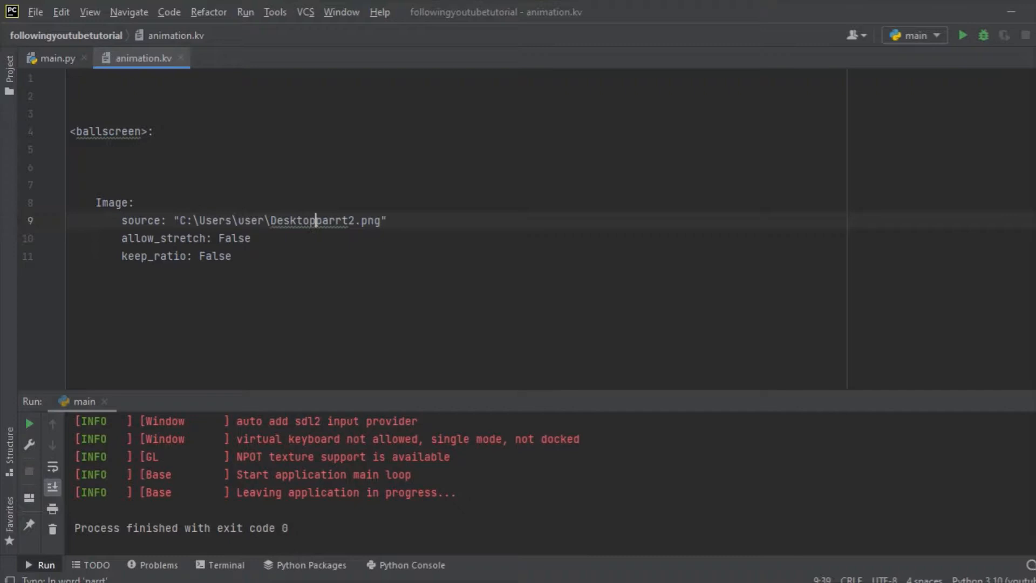
pyautogui.write('/')
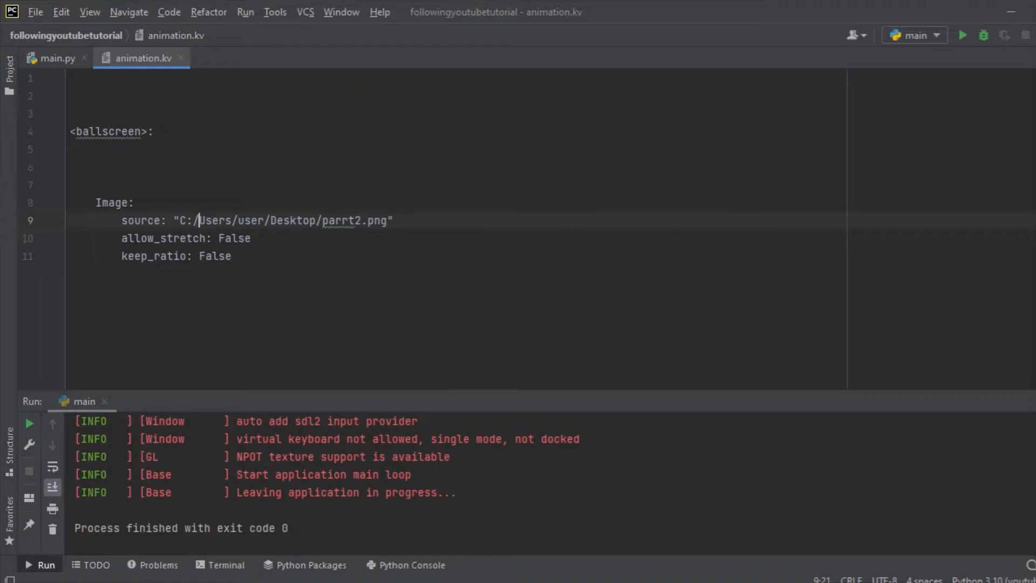
pyautogui.click(962, 35)
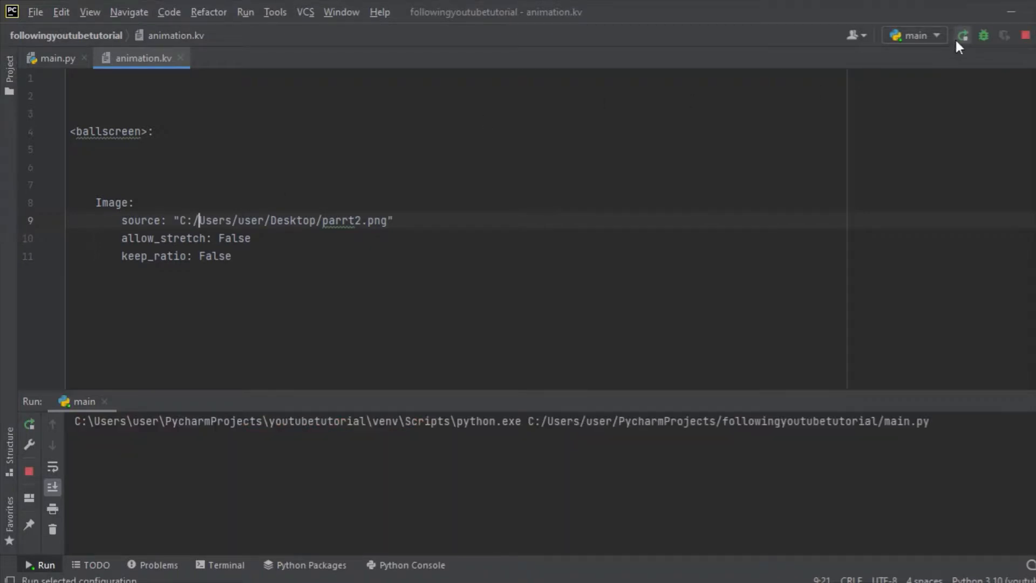
pyautogui.click(962, 36)
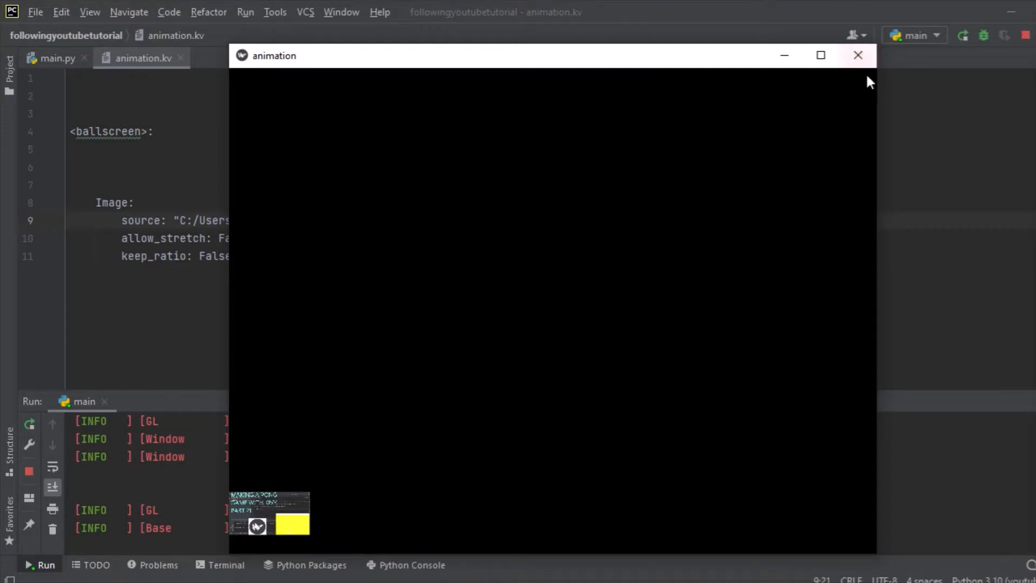
pyautogui.click(858, 55)
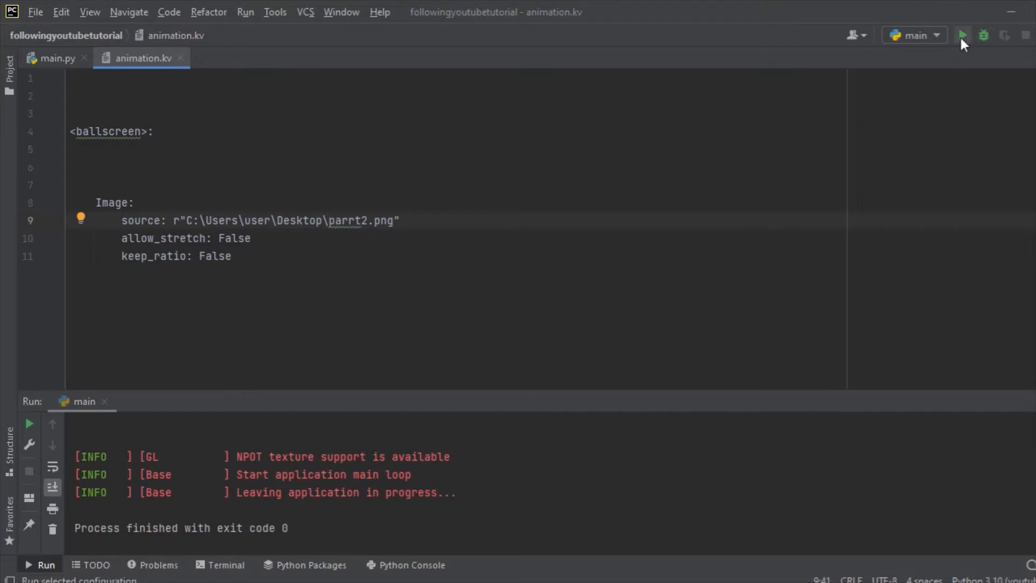
# - Run the app with source r"C:\Users\user\Desktop\parrt2.png" and close the animation window
pyautogui.click(962, 36)
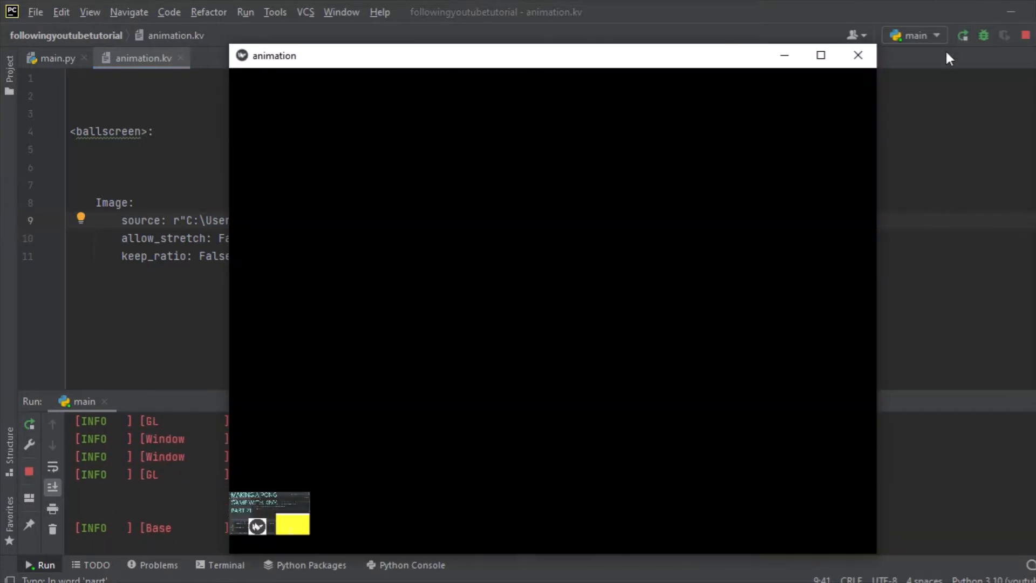
pyautogui.click(857, 55)
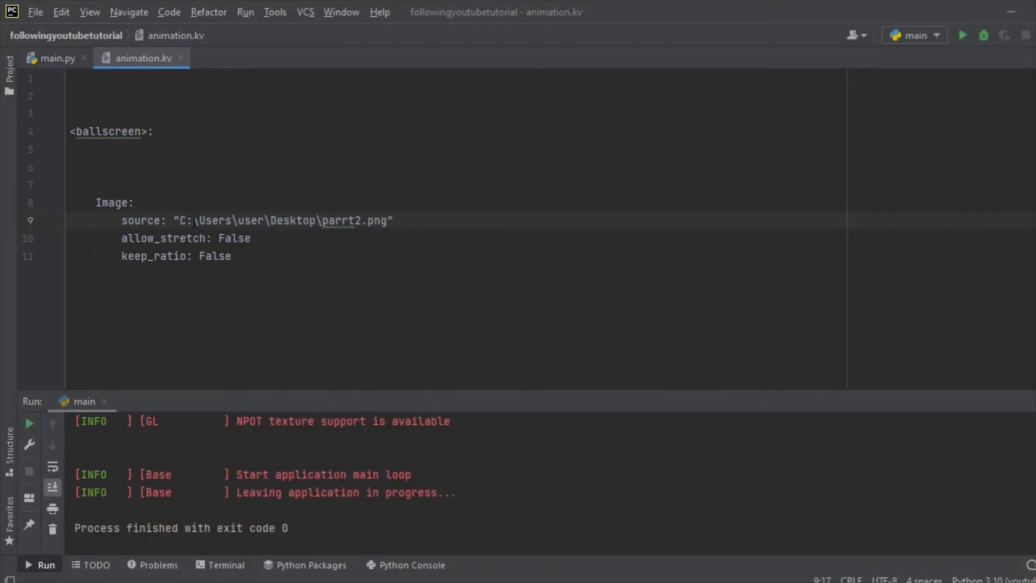
# - Insert extra backslashes throughout the parrt2.png path, rerun the app, and close its window
pyautogui.write('\\')
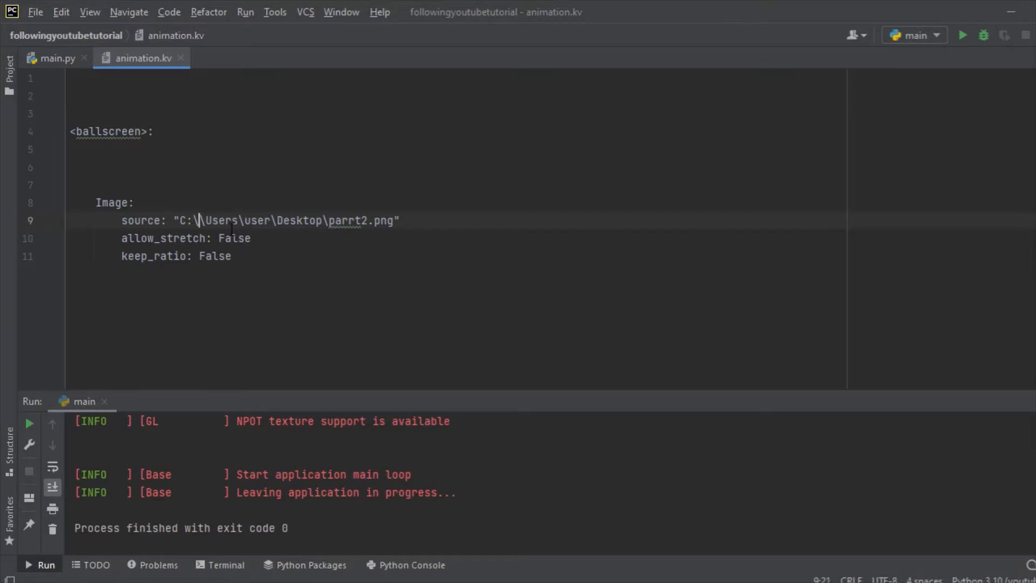
pyautogui.write('\\')
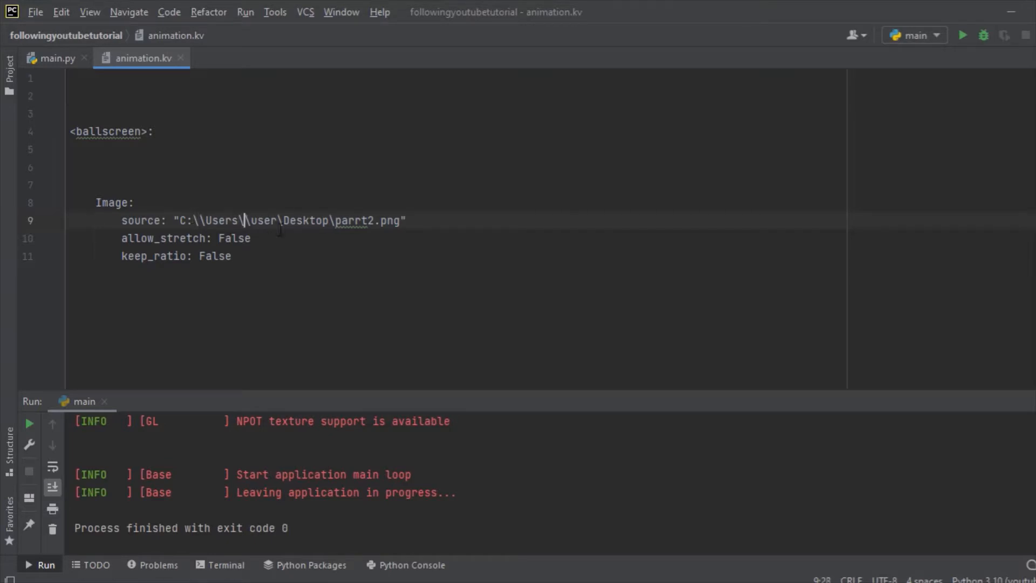
pyautogui.write('\\\\')
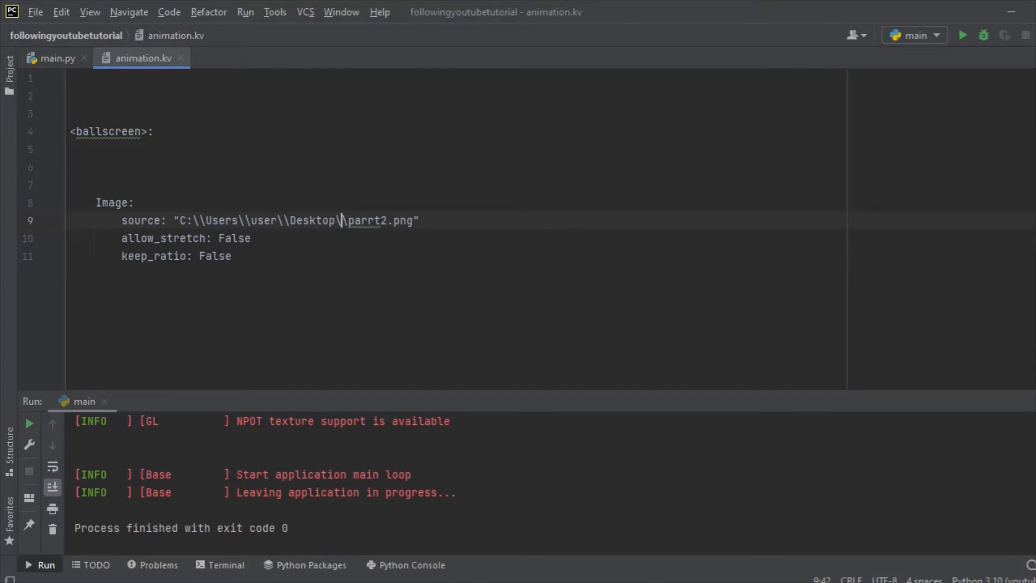
pyautogui.click(962, 35)
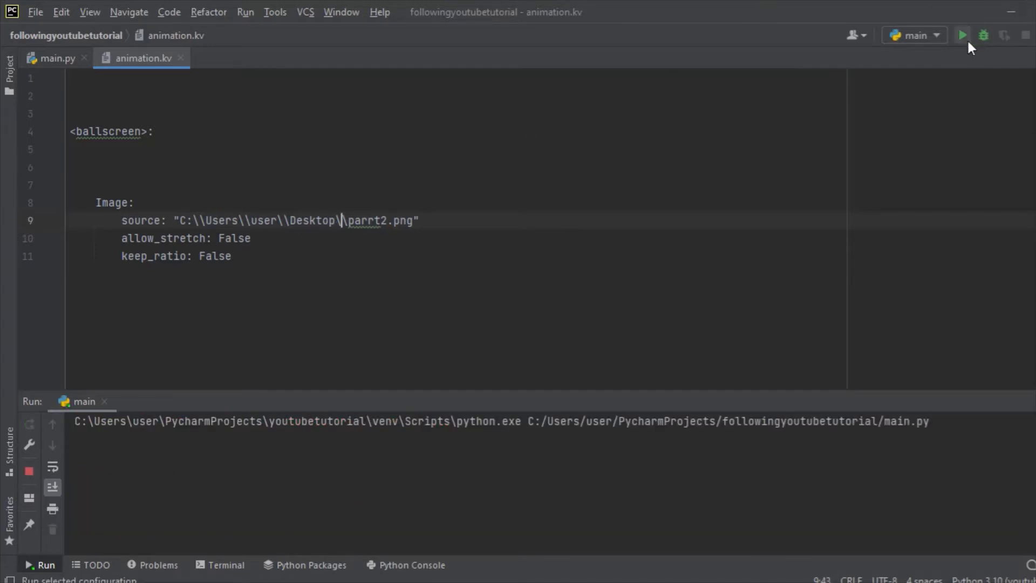
pyautogui.click(962, 35)
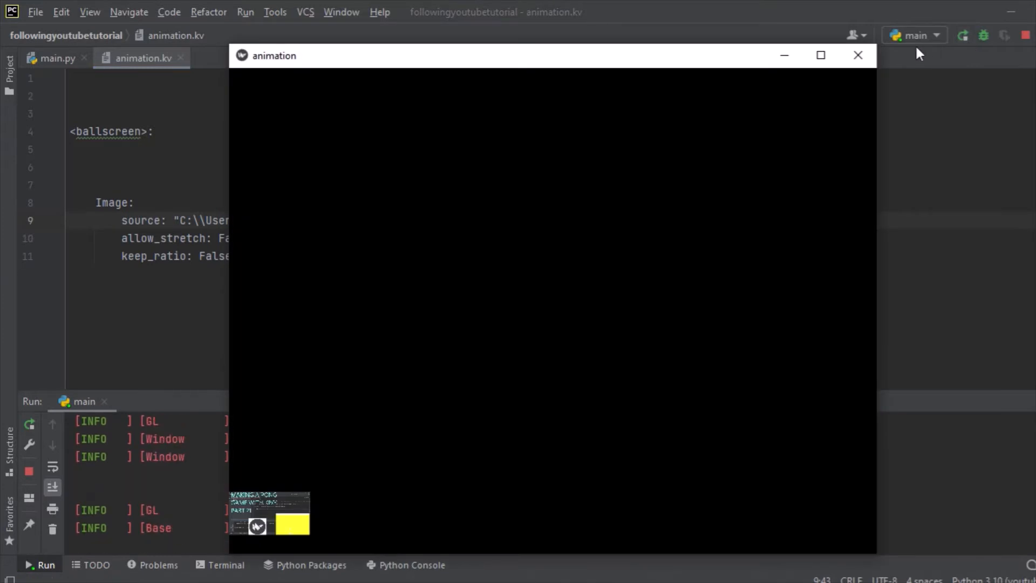
pyautogui.click(858, 55)
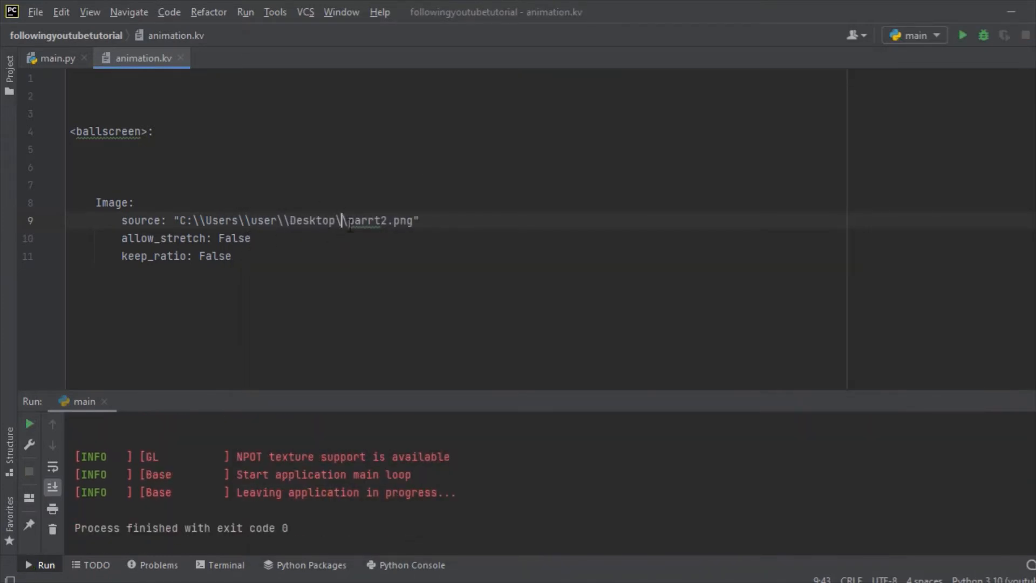
# - Swap the path's backslashes for forward slashes, run the app, and close the animation window
pyautogui.doubleClick(342, 220)
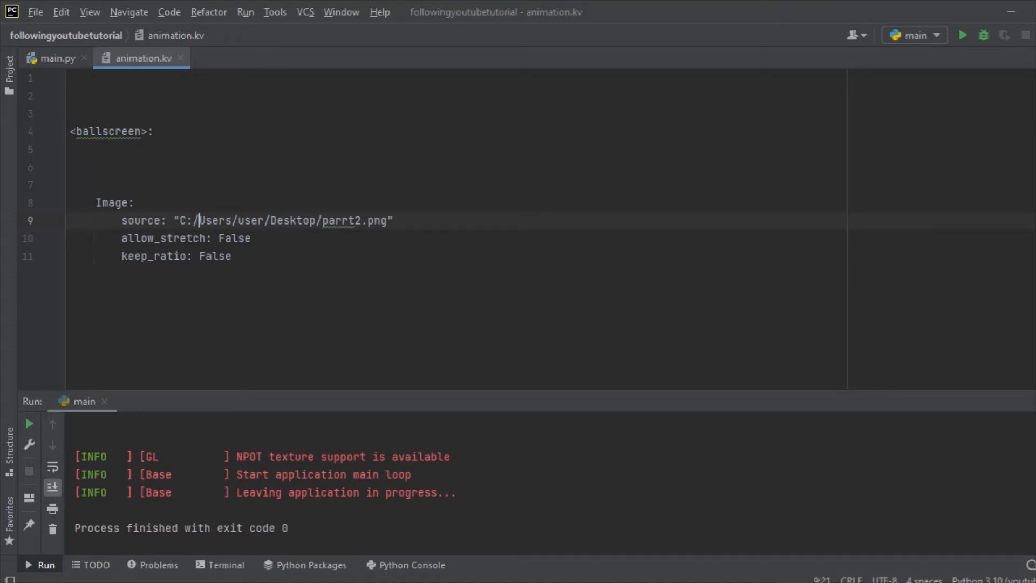
pyautogui.click(962, 35)
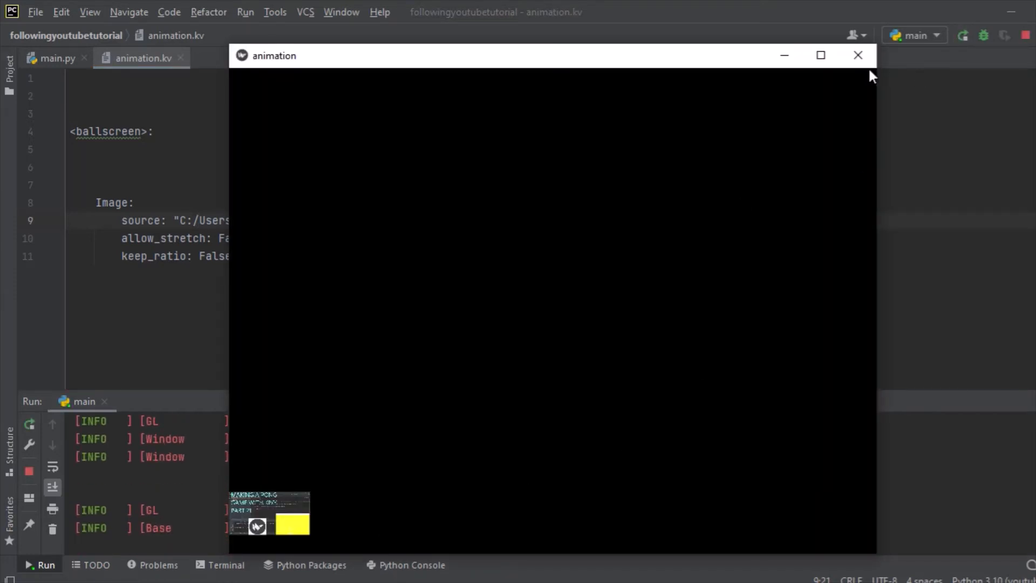
pyautogui.click(857, 55)
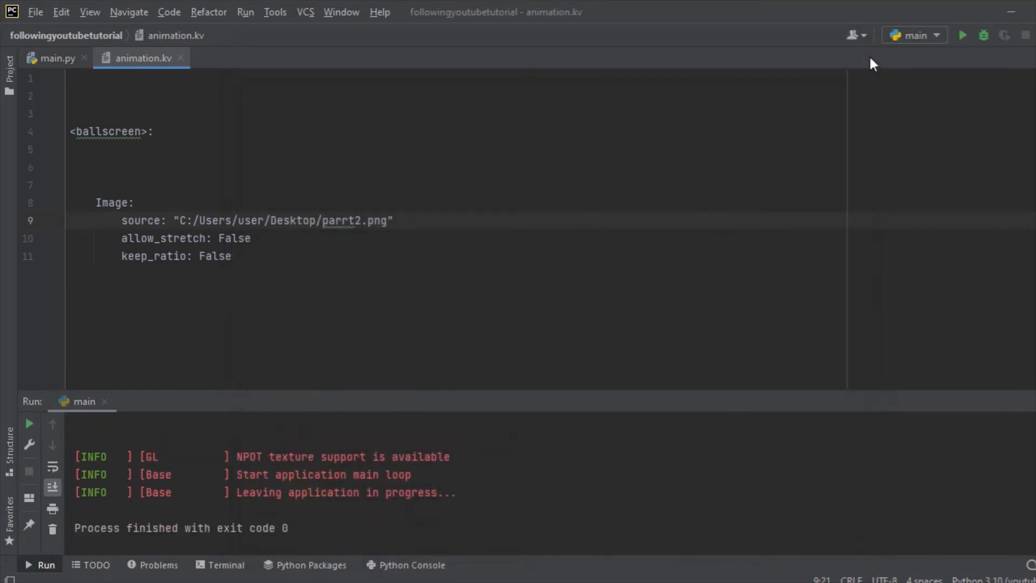